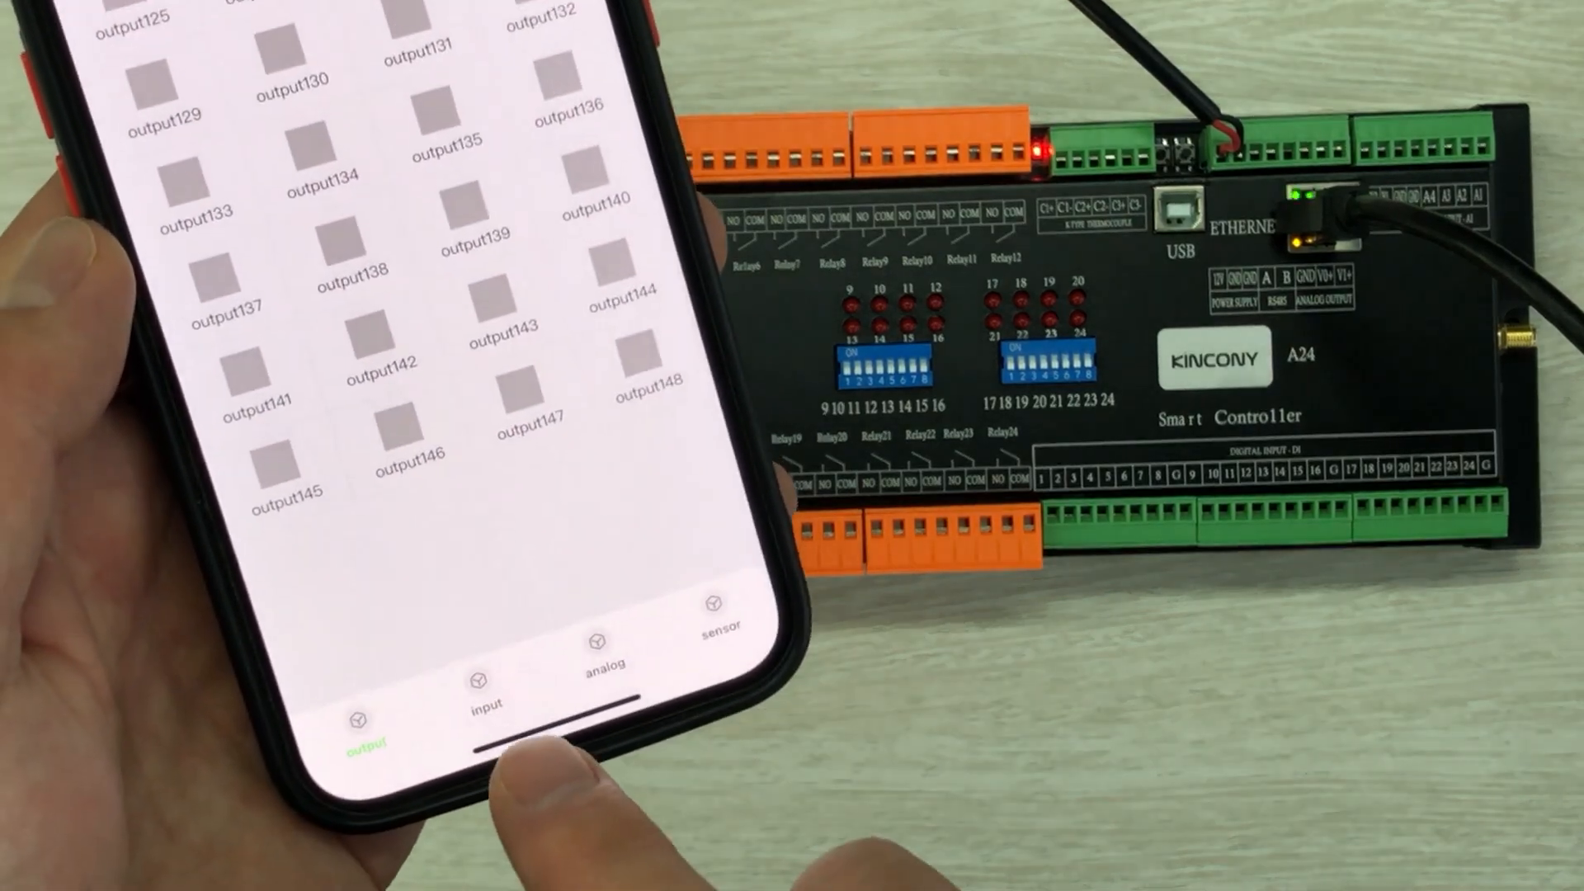
Move from the digital inputs to the analog page showing ADC149–ADC152 readings at 0.00.
click(480, 694)
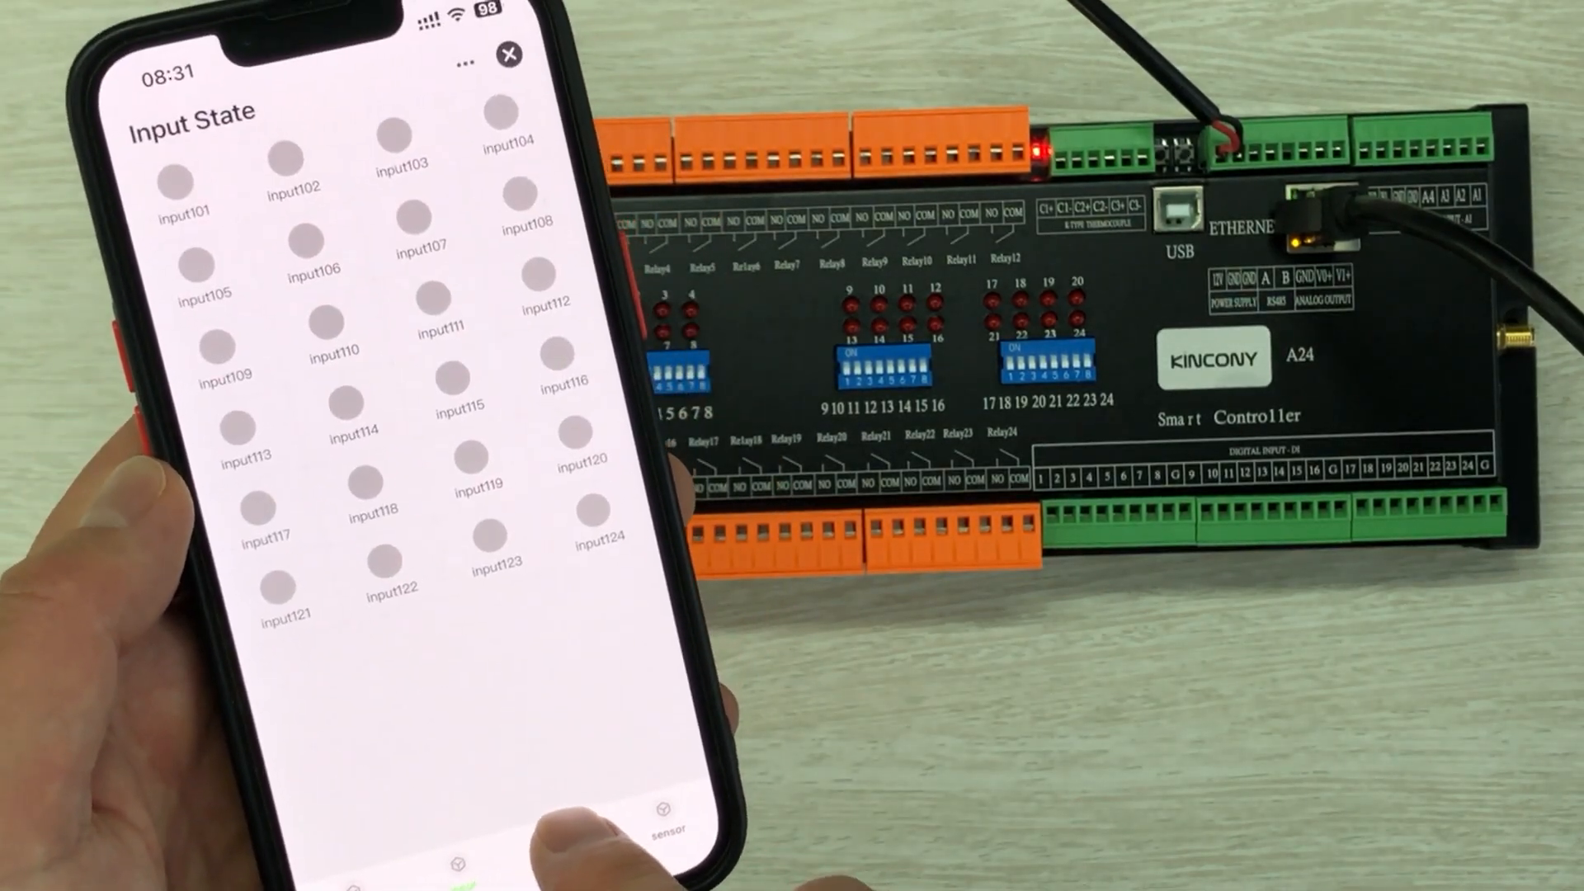
click(573, 832)
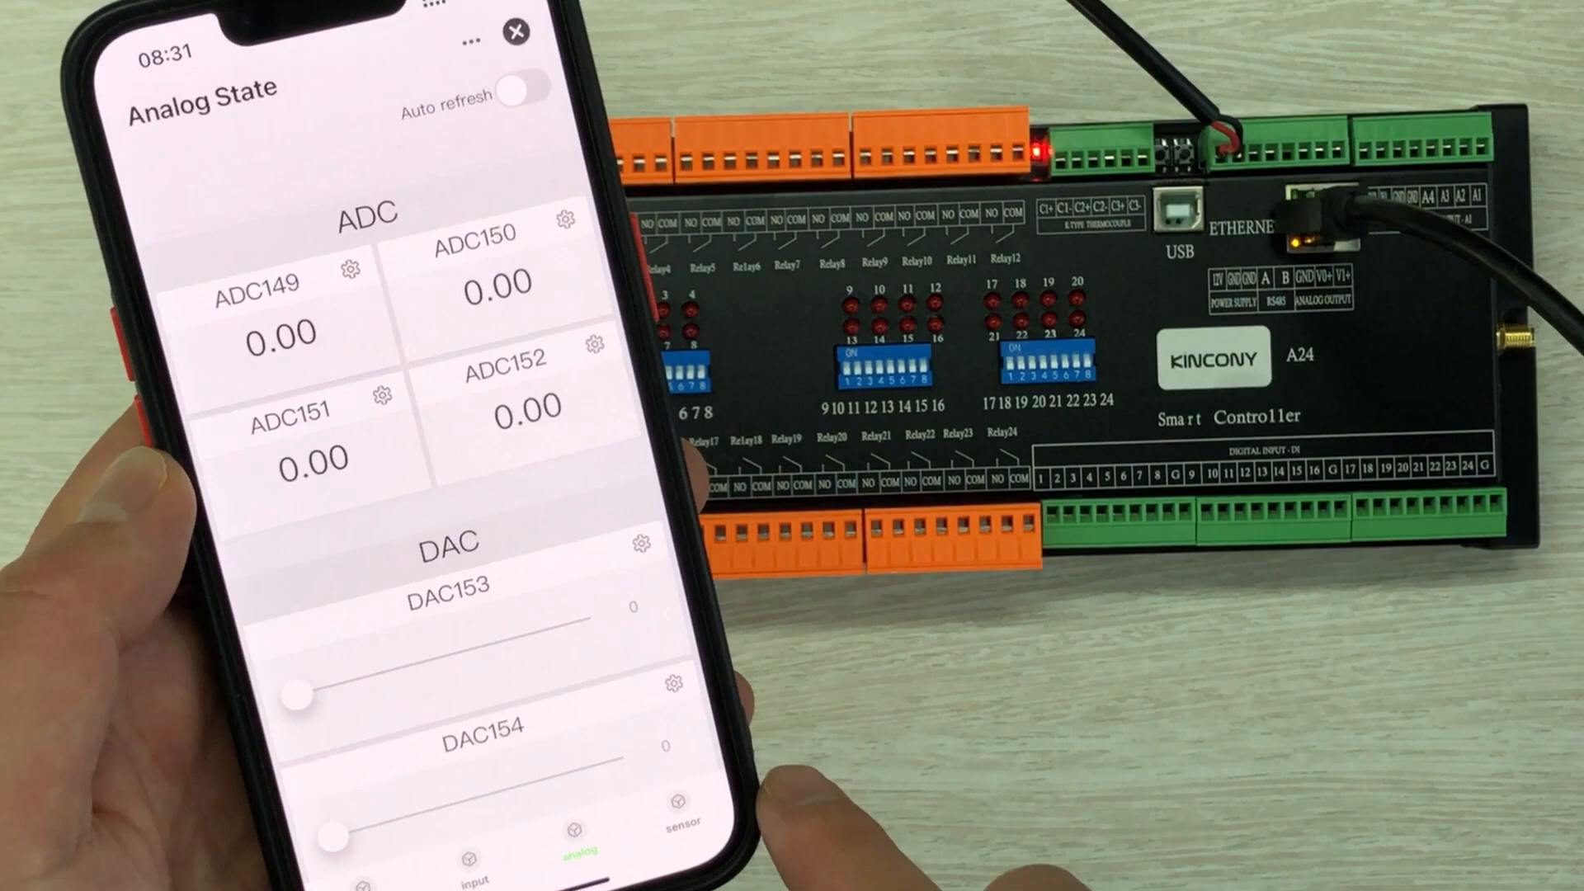
click(677, 818)
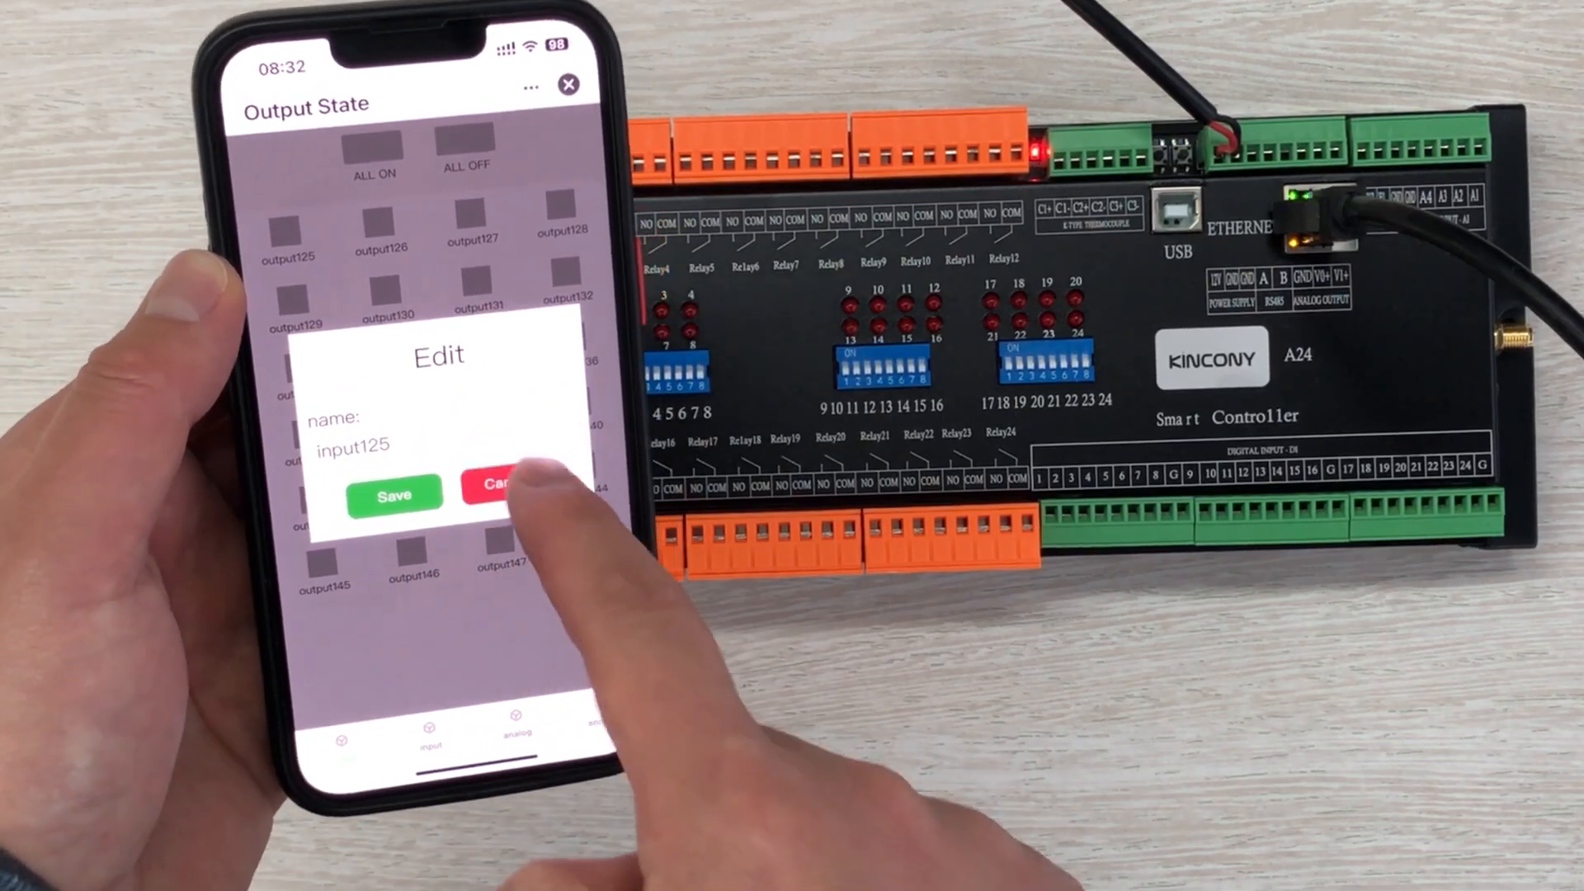
Dismiss the rename prompt and scroll down to the DAC153 and DAC154 sliders at 0.
click(498, 494)
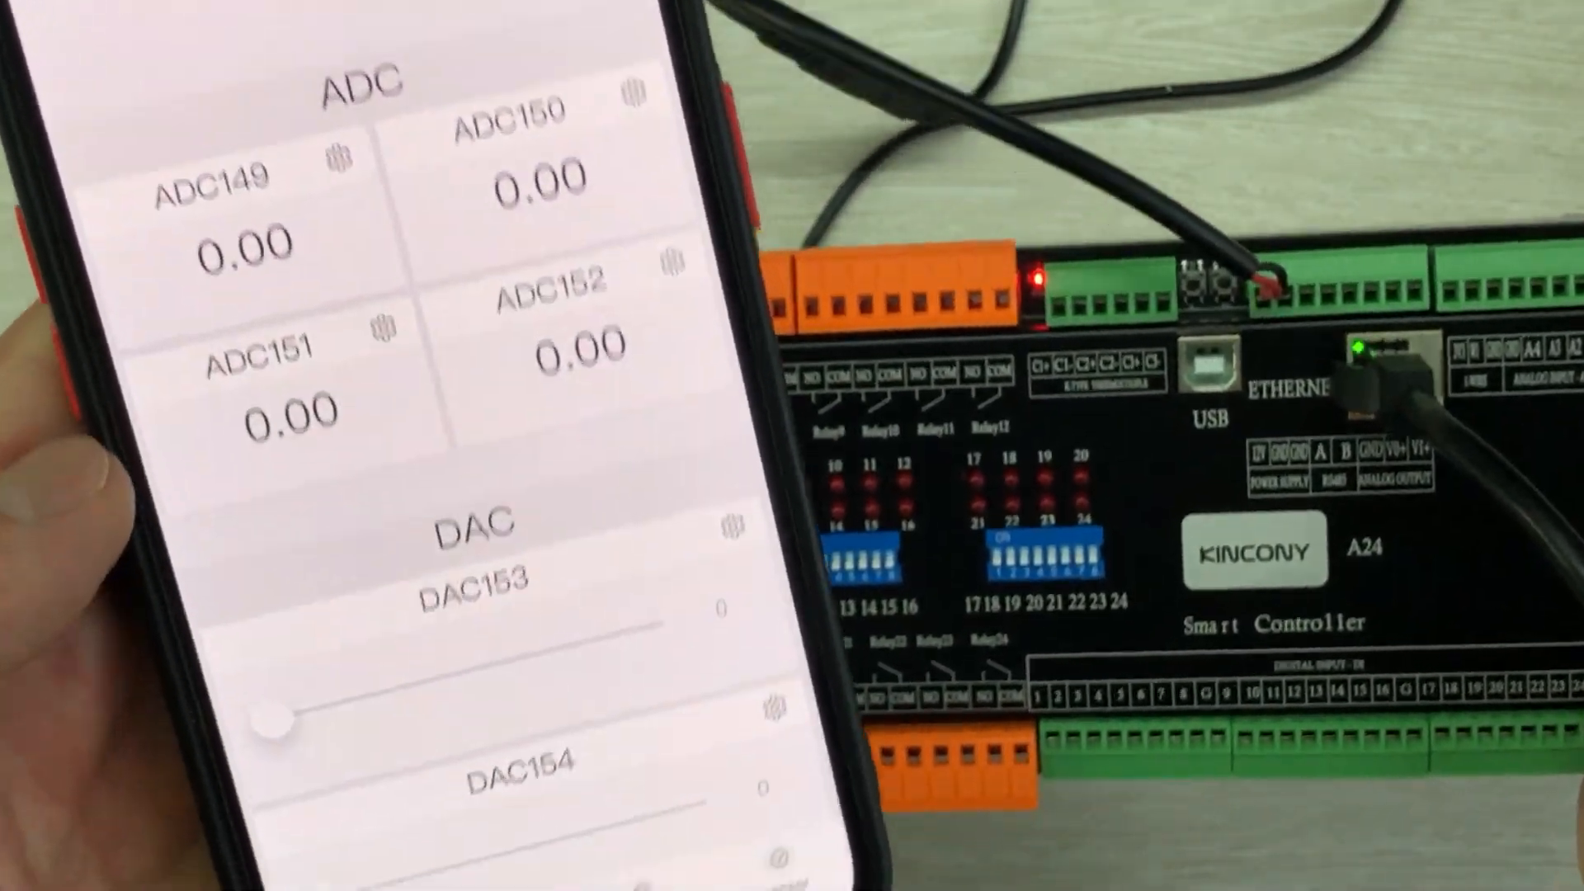
scroll(down, 3)
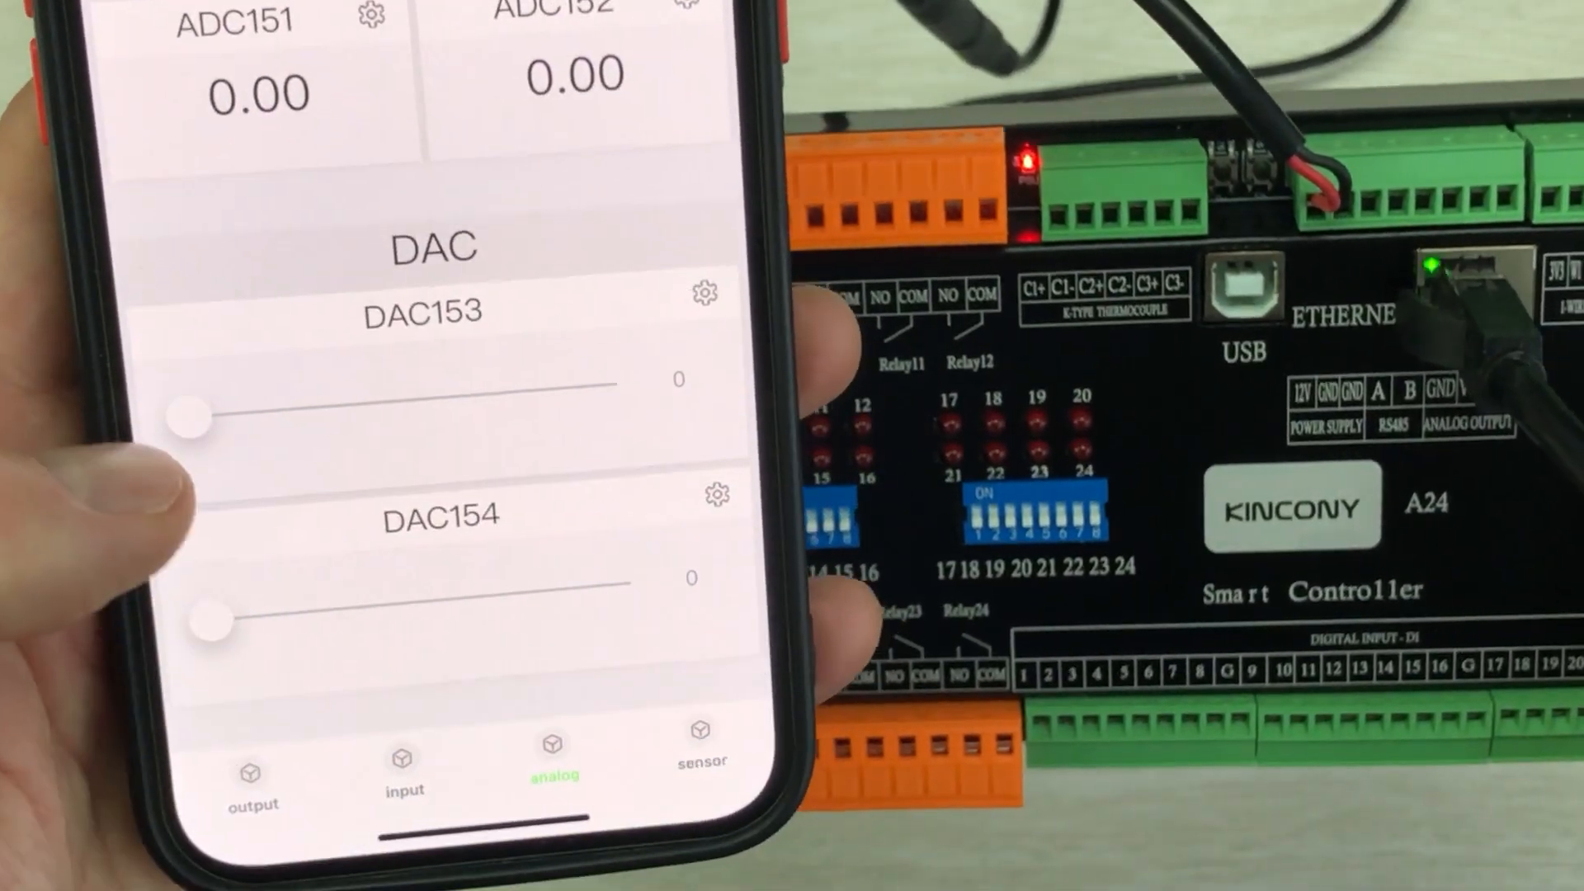
drag(187, 415, 550, 477)
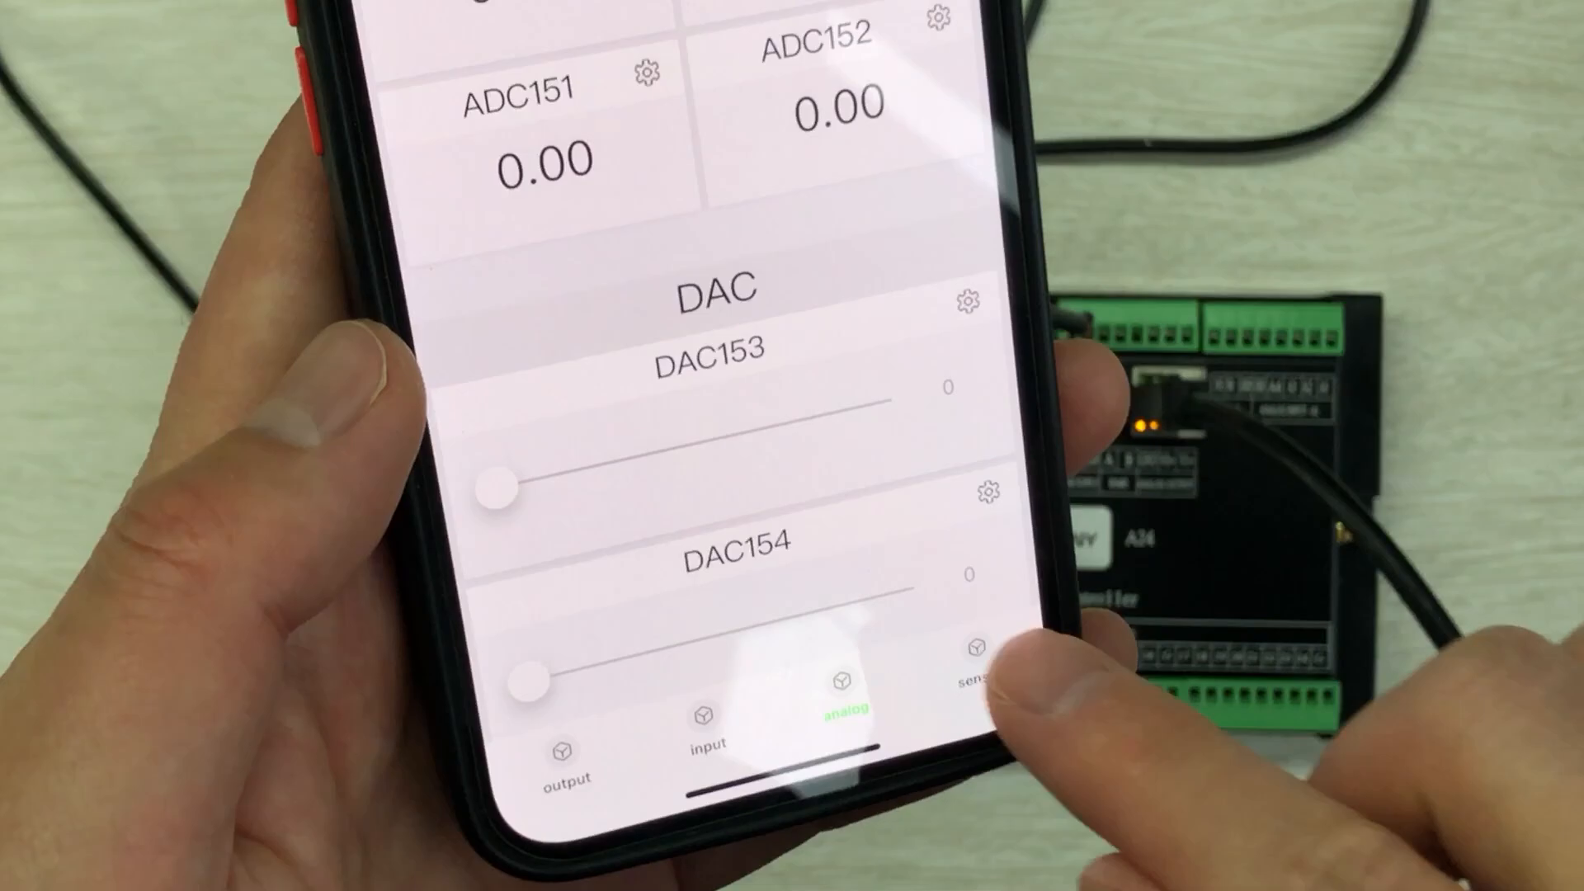
Open the sensor page, with Sensor155 and Sensor156 blank and the other sensors at 0.0.
click(973, 685)
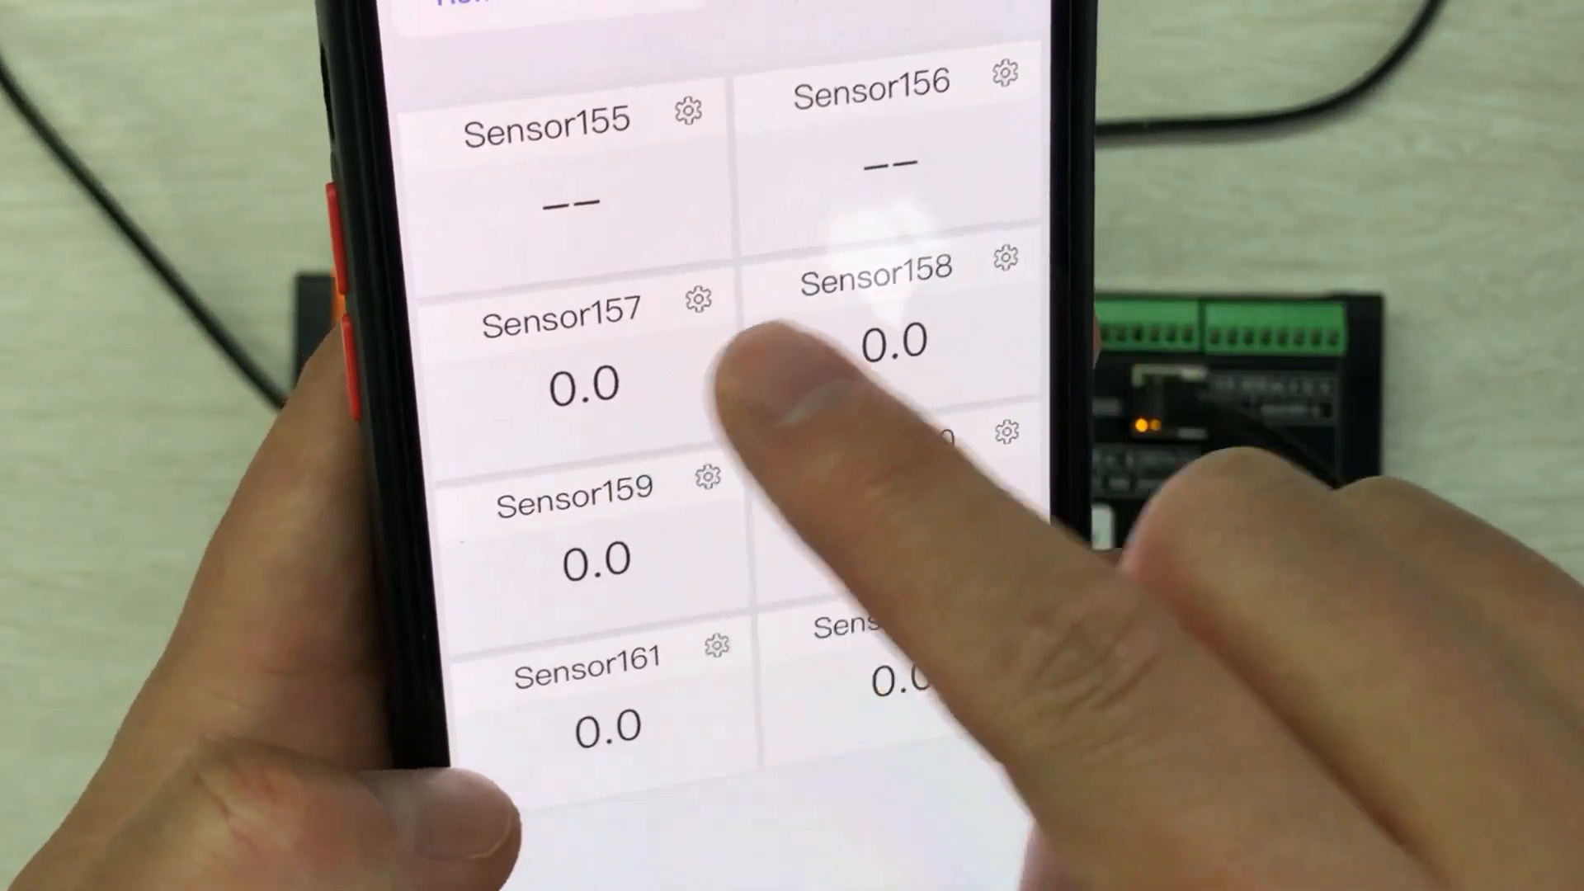